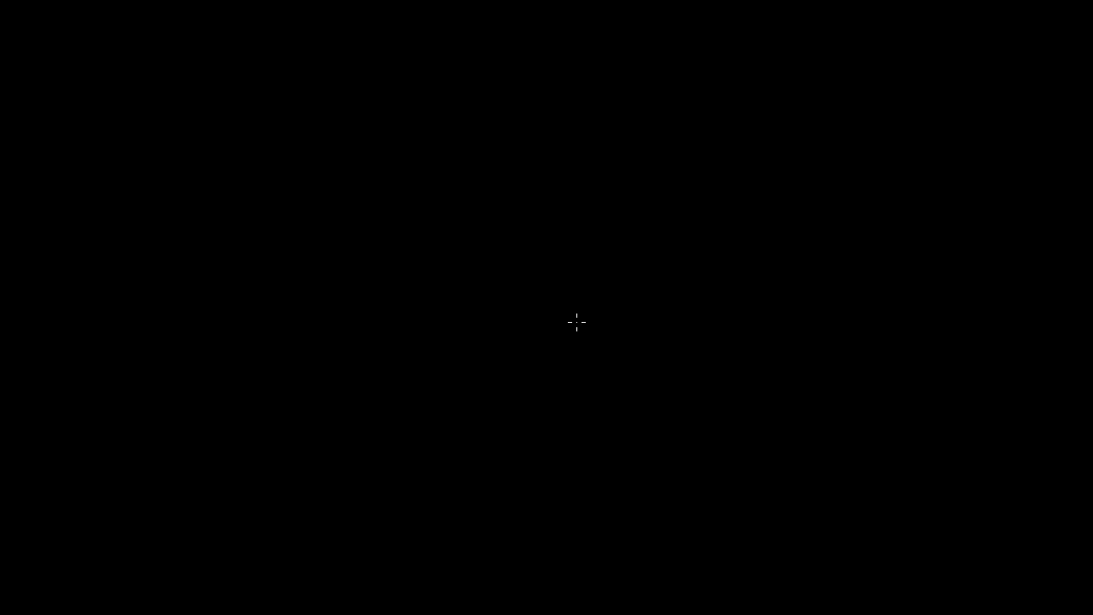
pyautogui.moveTo(495, 145)
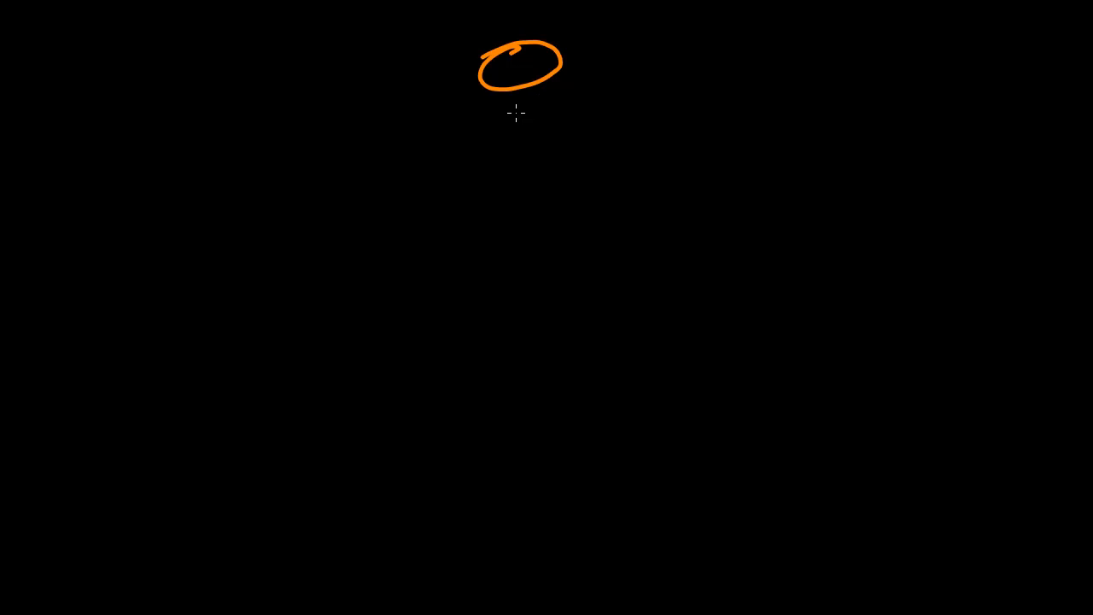
# Erase the orange test oval at the top of the black canvas
pyautogui.moveTo(512, 94); pyautogui.dragTo(519, 530)
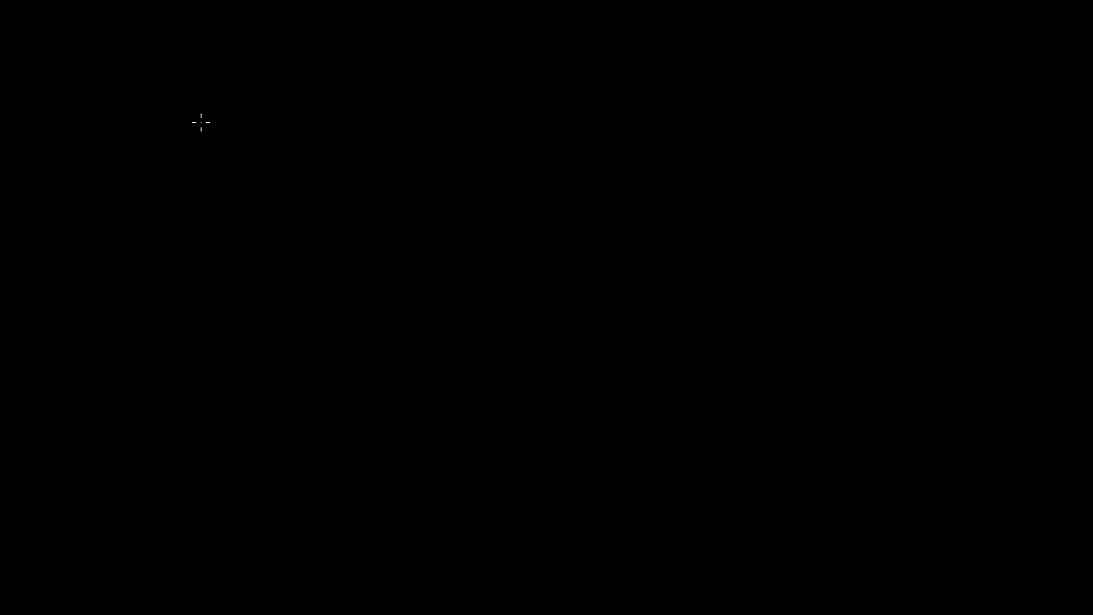
pyautogui.moveTo(83, 200)
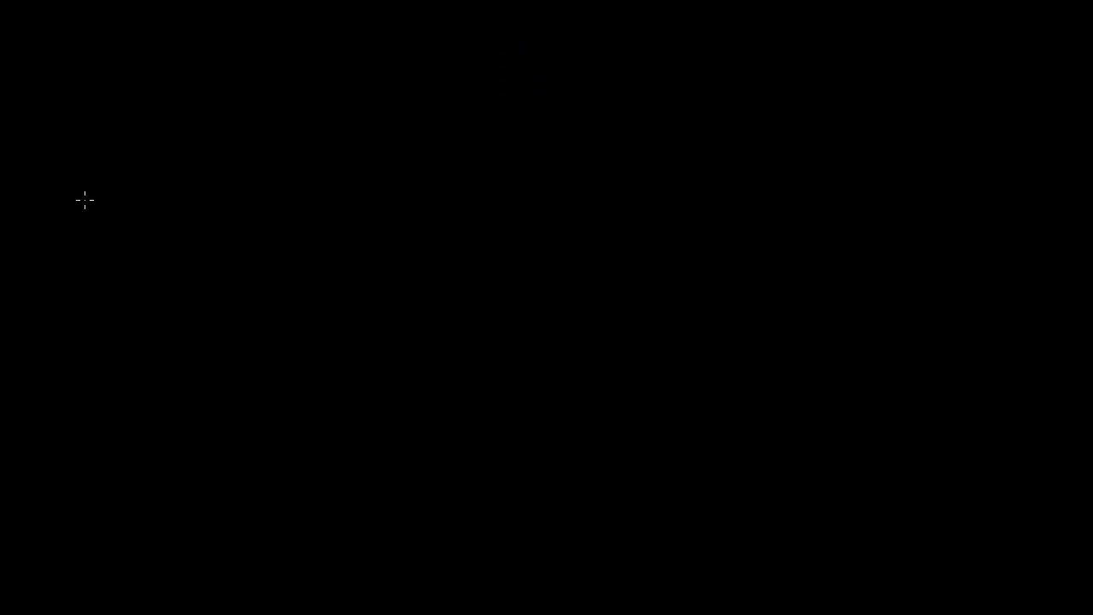
pyautogui.moveTo(160, 119)
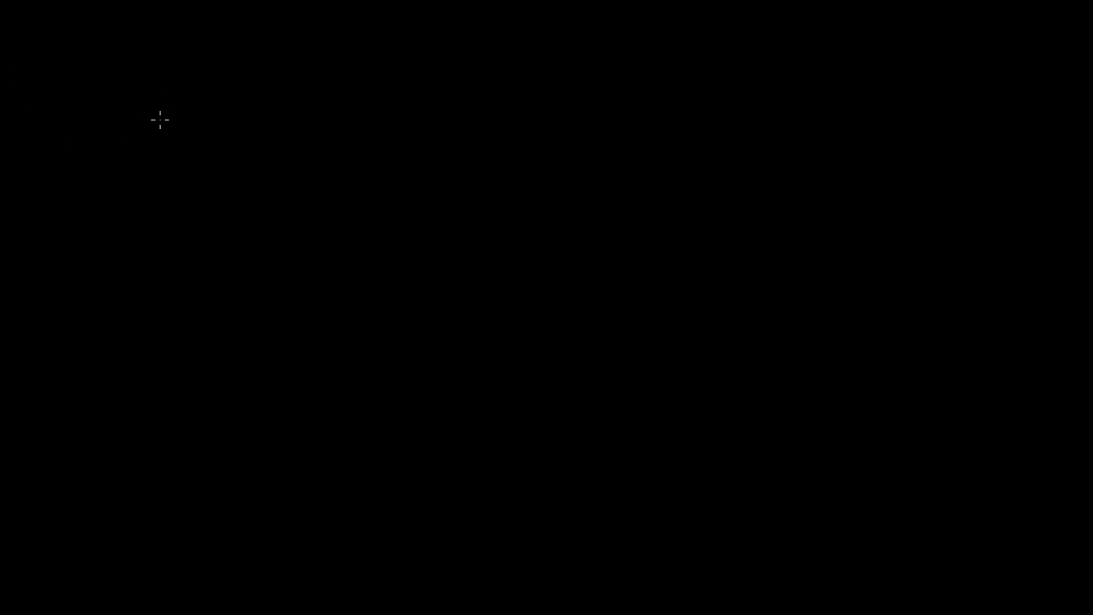
pyautogui.moveTo(138, 111)
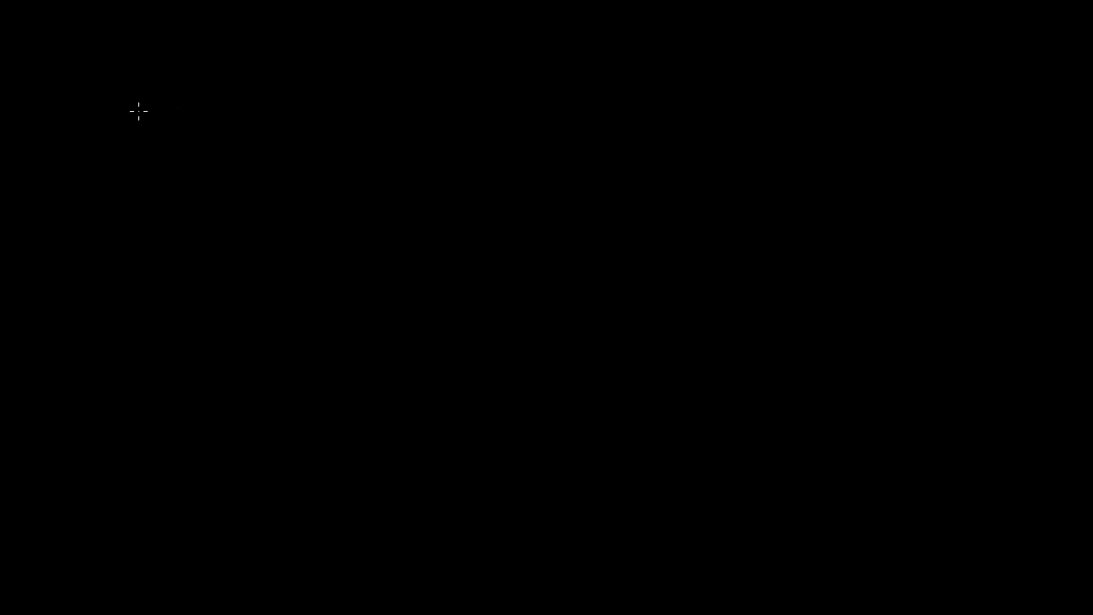
pyautogui.moveTo(122, 9)
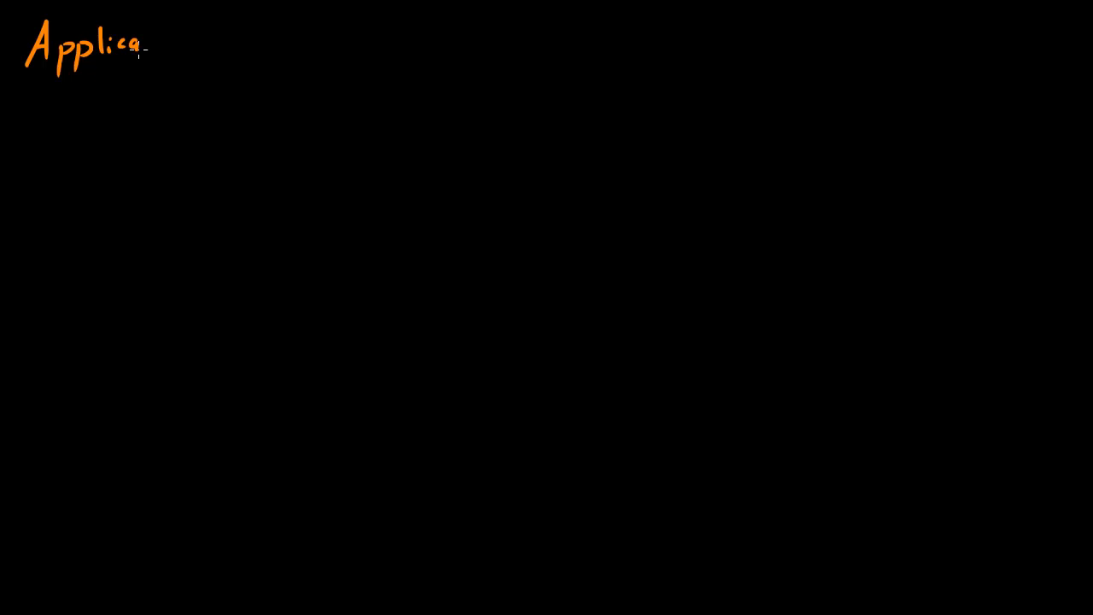
# Finish handwriting the orange 'Application' heading and draw a divider stroke after it
pyautogui.moveTo(136, 52); pyautogui.dragTo(209, 77)
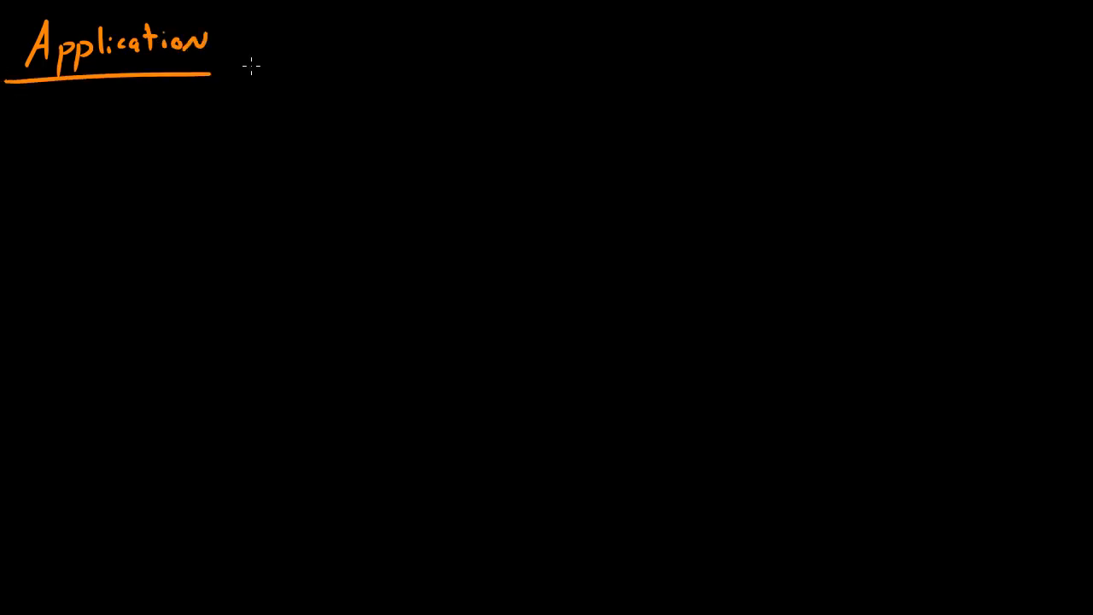
pyautogui.moveTo(230, 13); pyautogui.dragTo(214, 81)
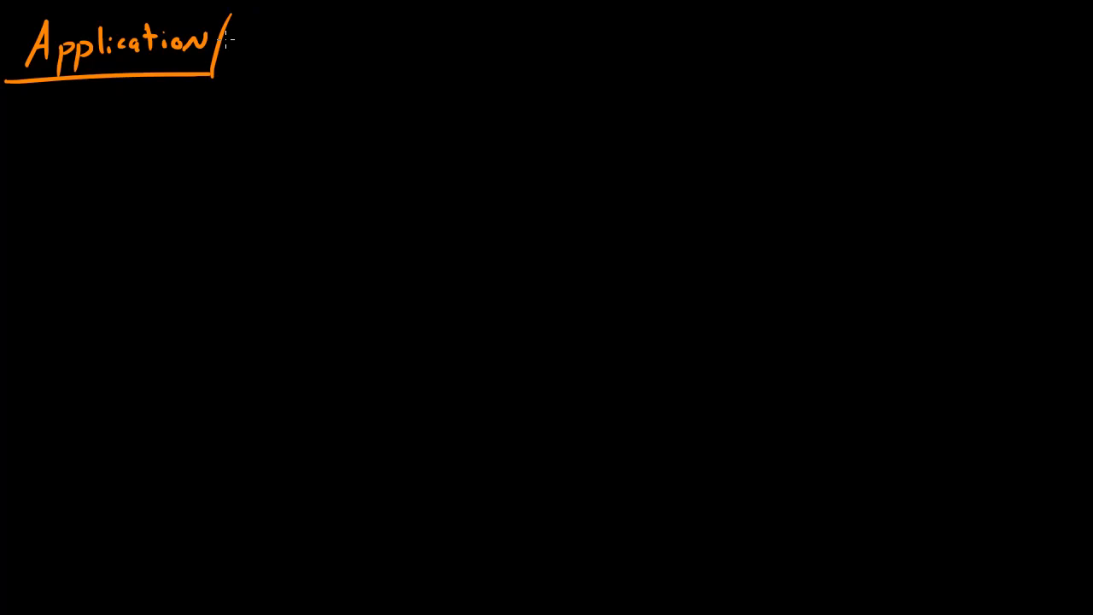
pyautogui.moveTo(303, 190)
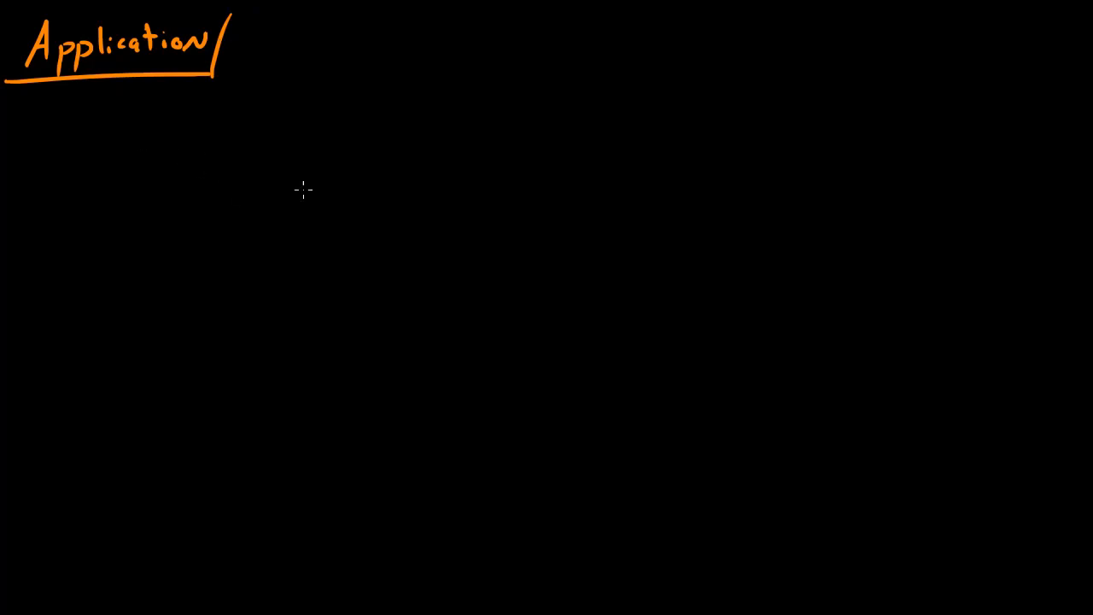
pyautogui.moveTo(395, 146)
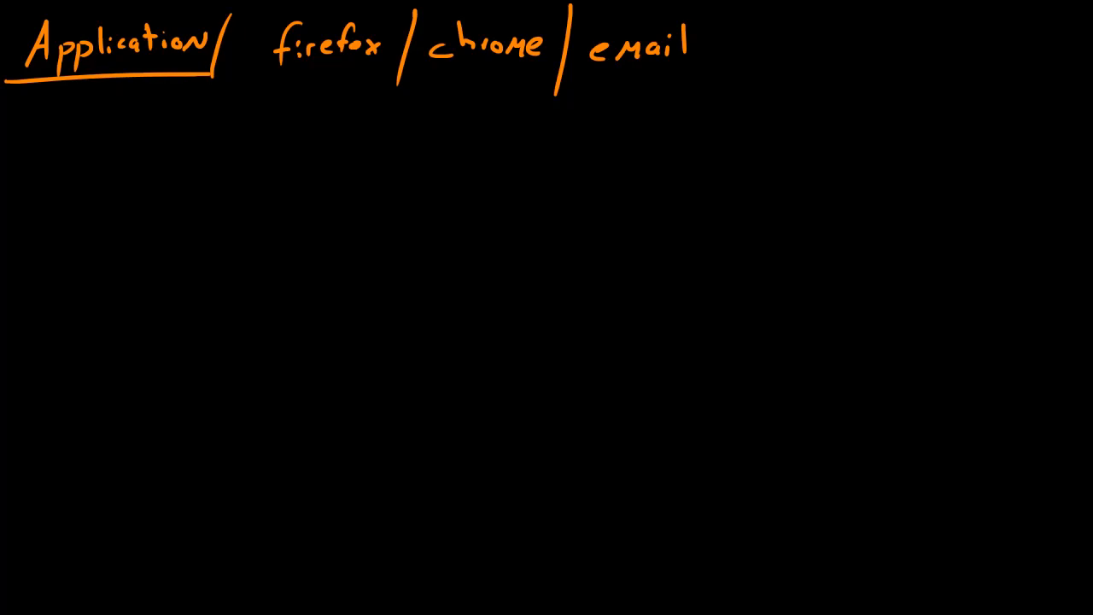
pyautogui.moveTo(203, 81)
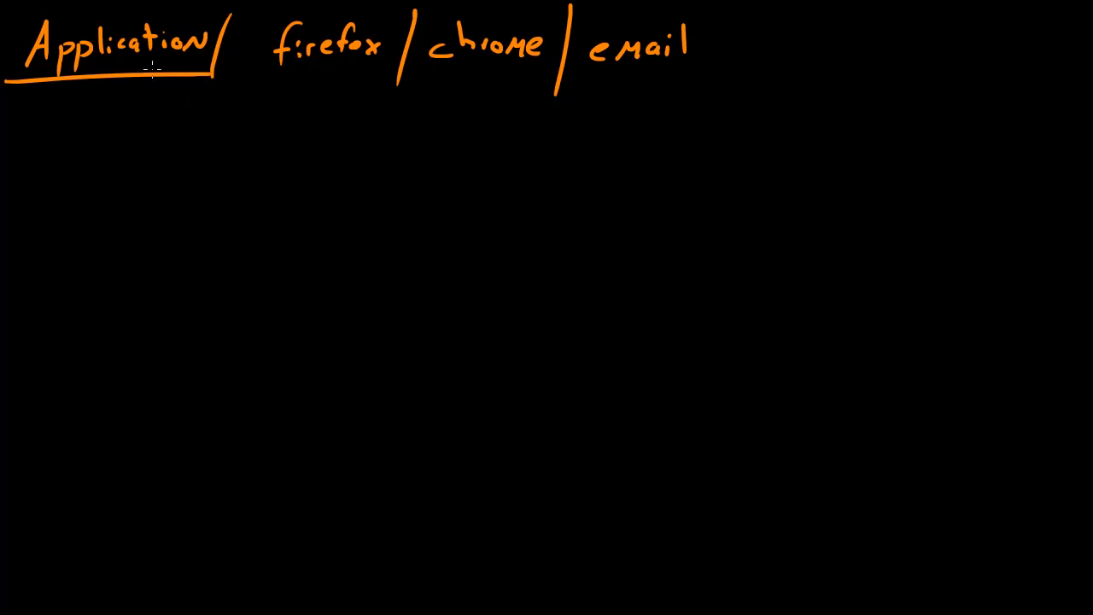
# Write the yellow 'Presentation' label and separate the O.S. example with a slash
pyautogui.moveTo(26, 103); pyautogui.dragTo(21, 141)
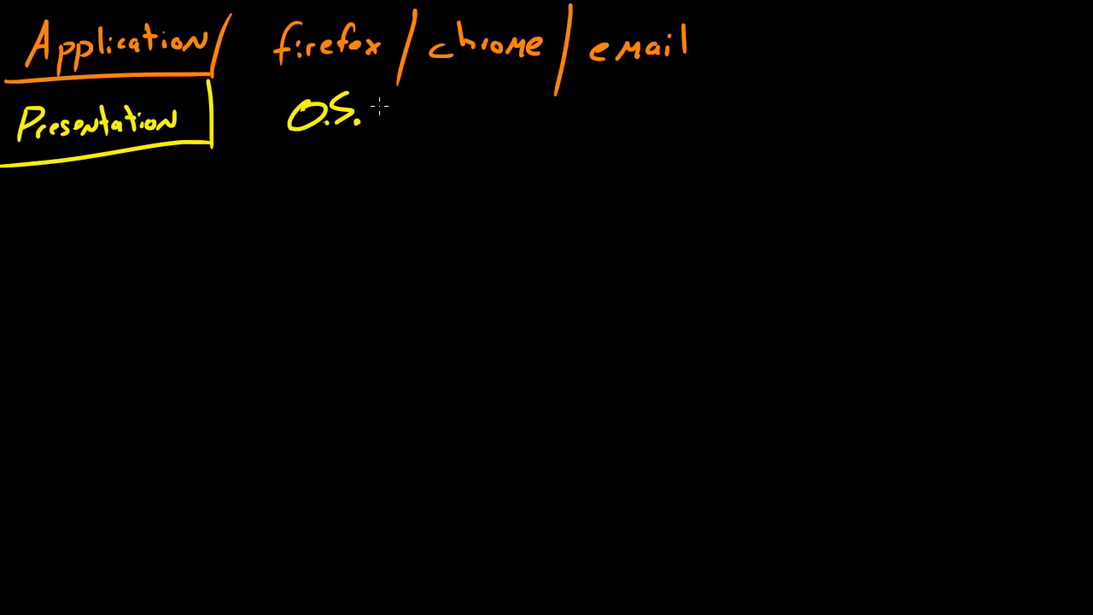
pyautogui.moveTo(455, 156)
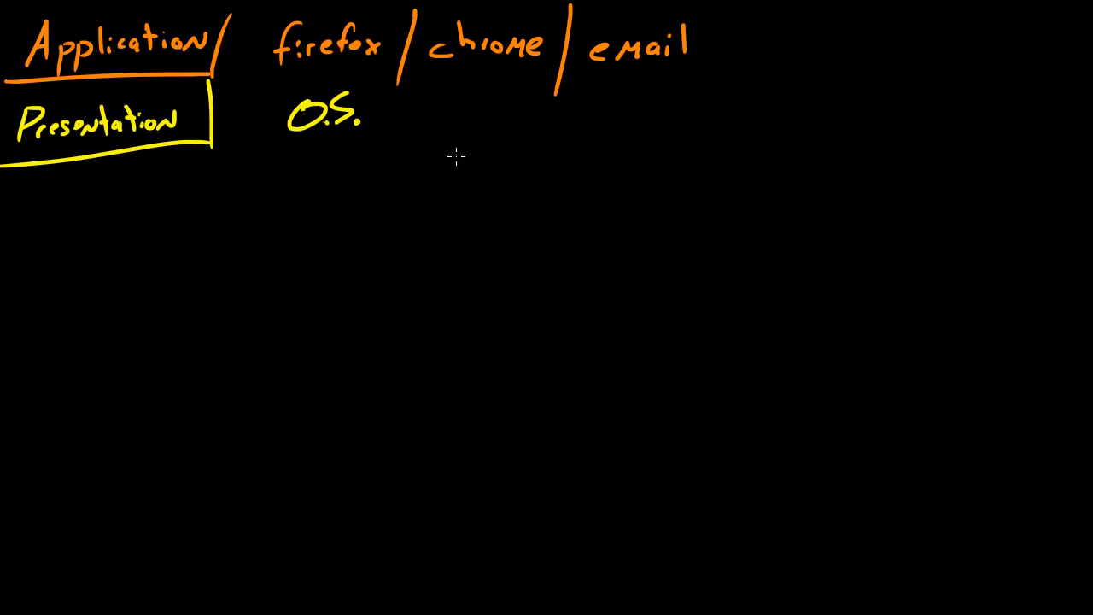
pyautogui.moveTo(406, 137); pyautogui.dragTo(470, 111)
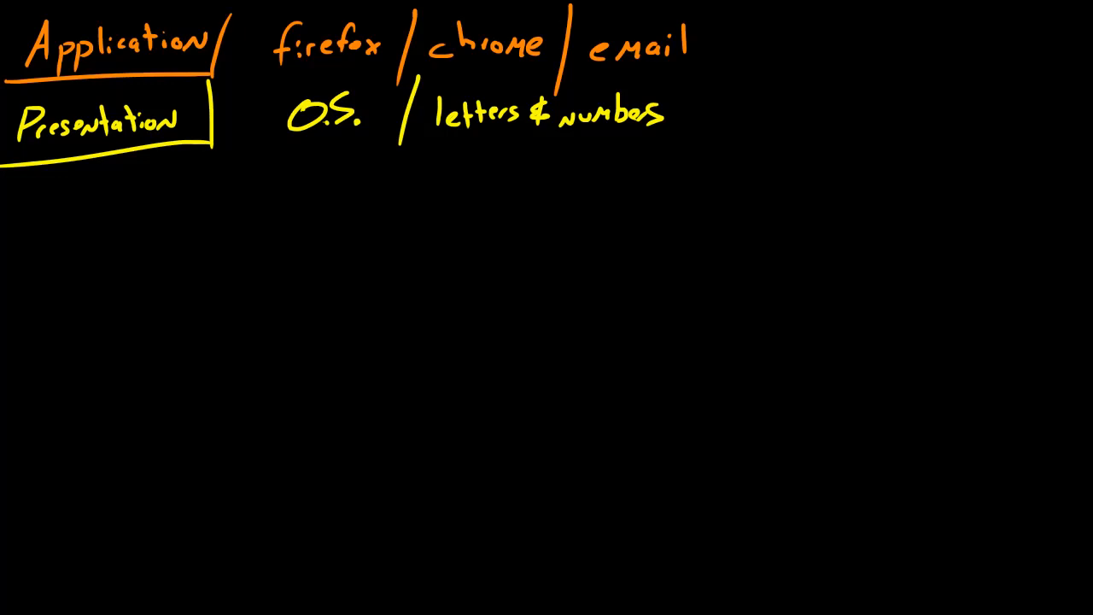
pyautogui.moveTo(730, 159)
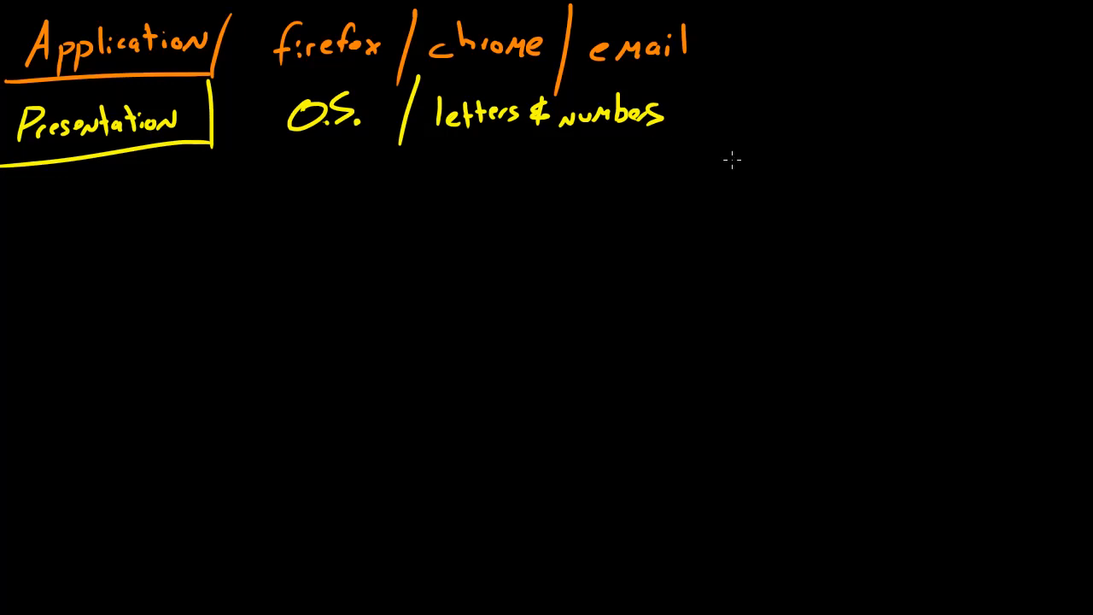
pyautogui.moveTo(587, 134)
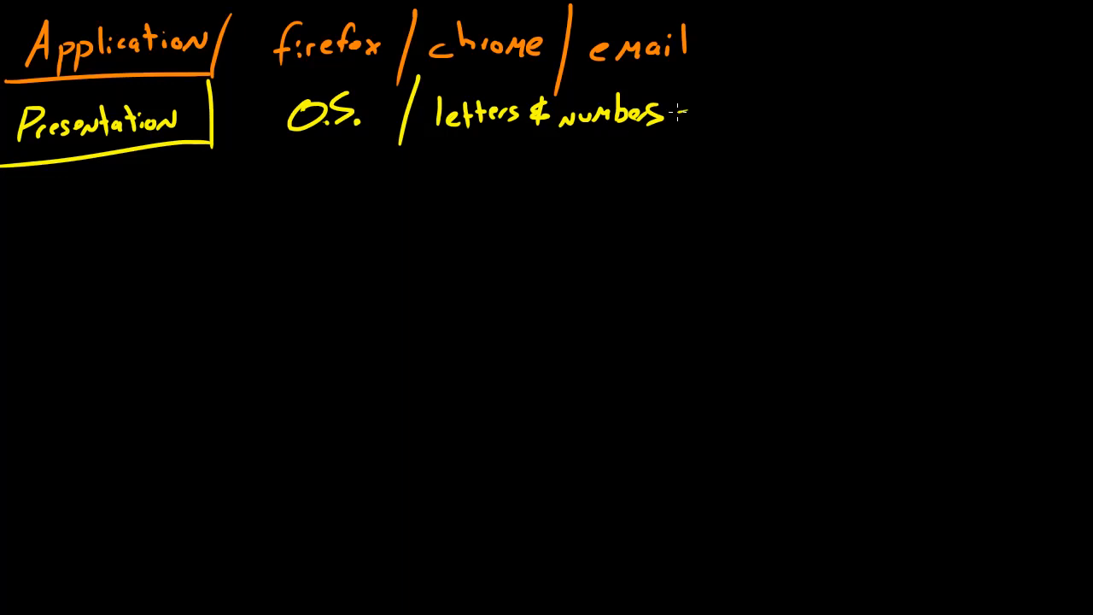
# Draw an arrow after 'letters & numbers' and write 'ASCII' in yellow
pyautogui.moveTo(675, 111); pyautogui.dragTo(721, 111)
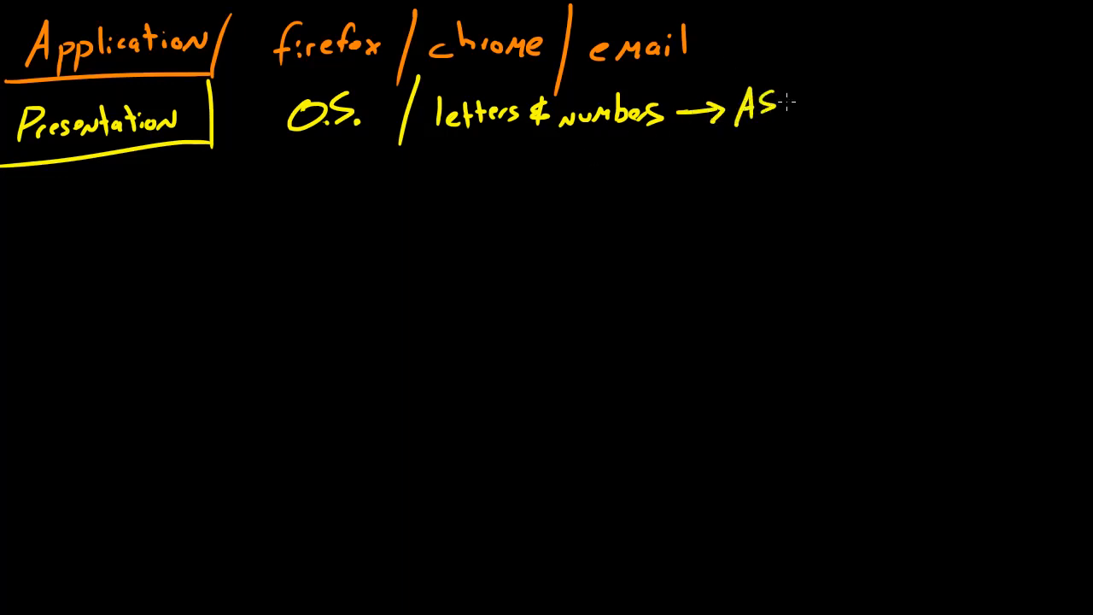
pyautogui.write('CII')
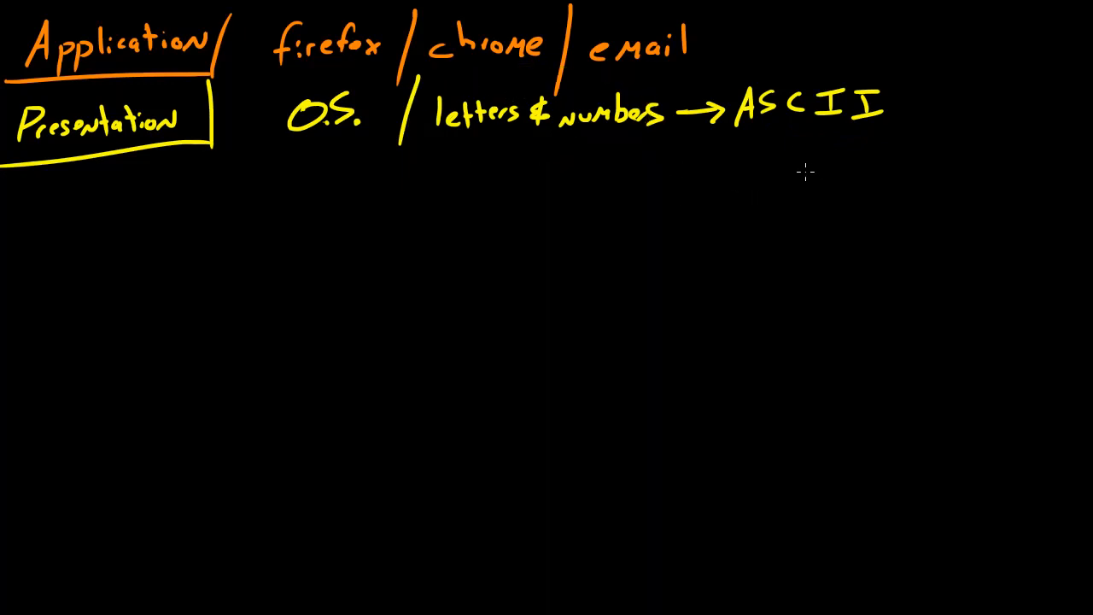
pyautogui.moveTo(720, 168)
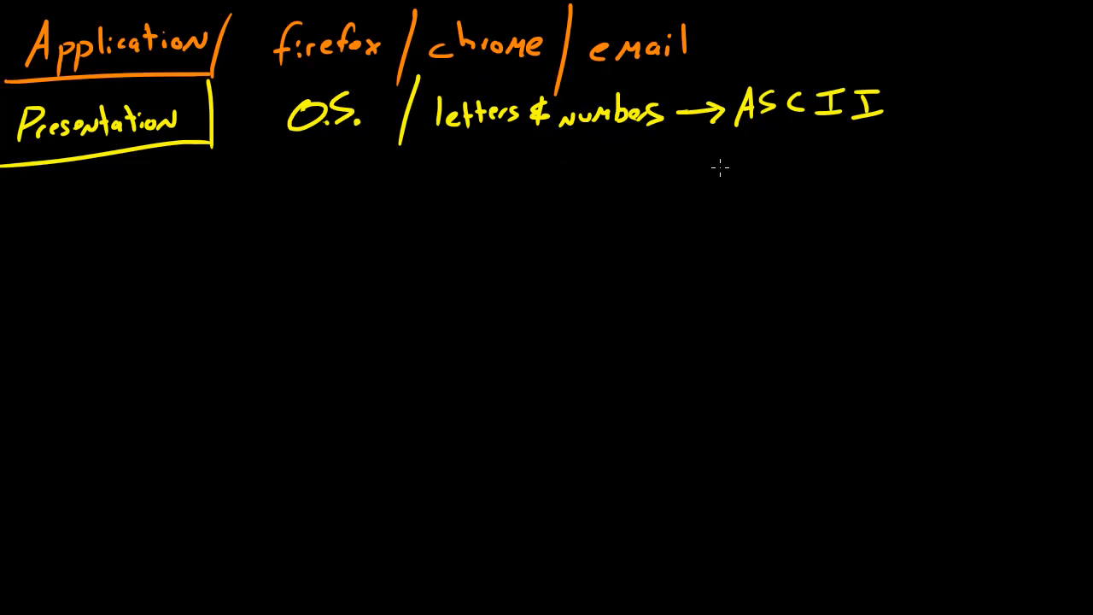
pyautogui.moveTo(703, 163)
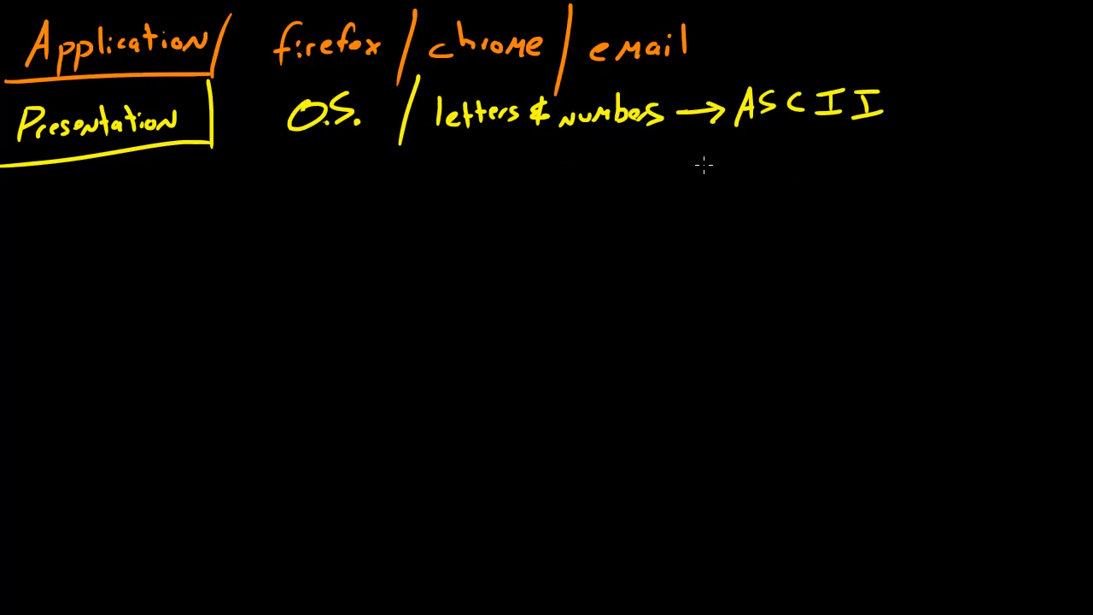
pyautogui.moveTo(724, 168)
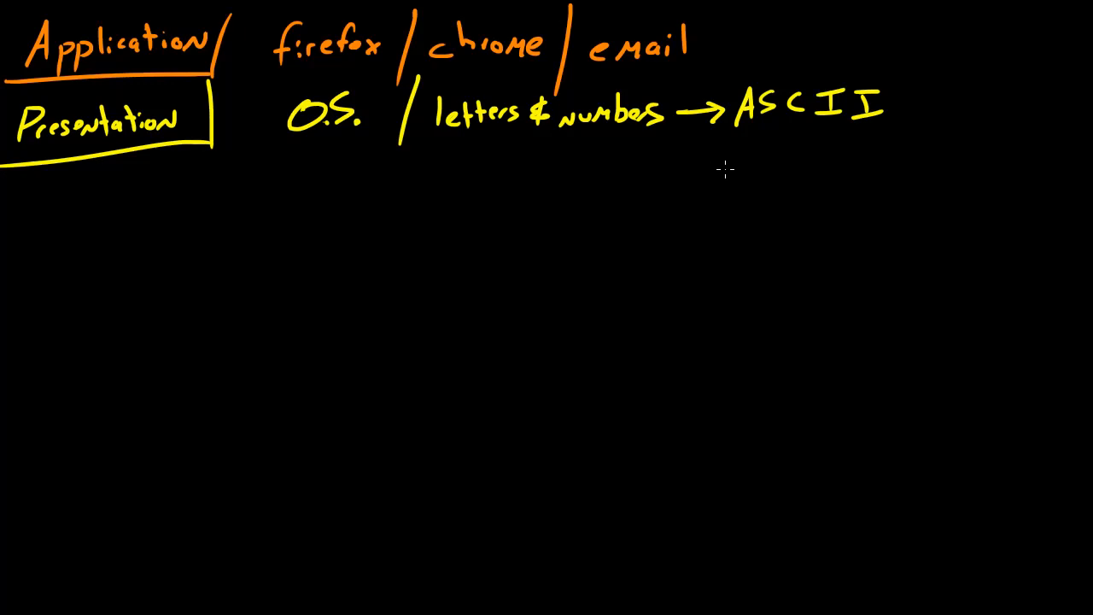
pyautogui.moveTo(605, 203)
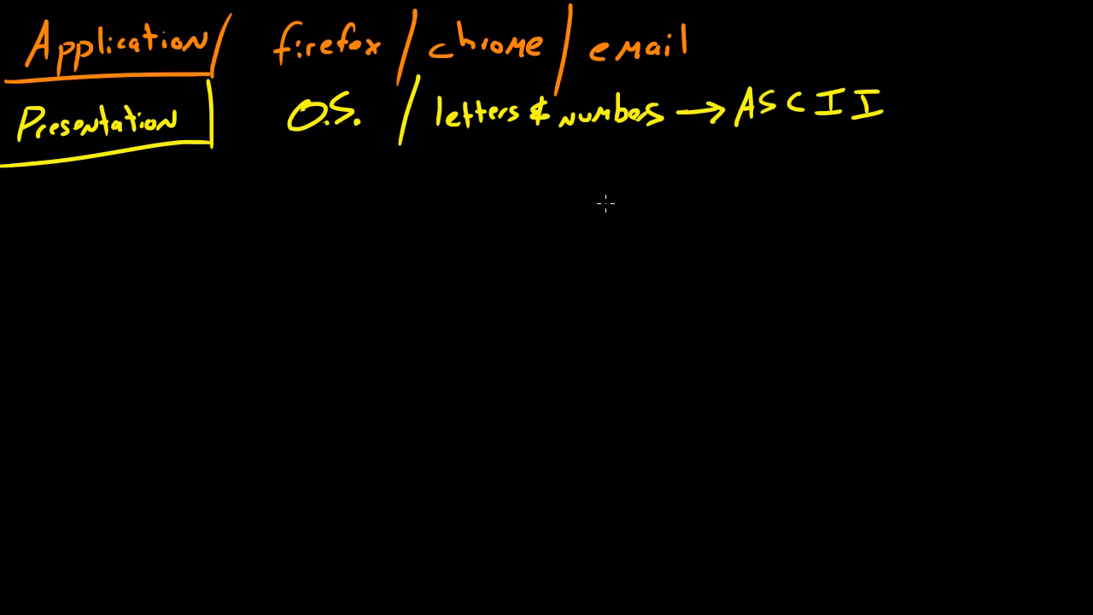
pyautogui.moveTo(645, 242)
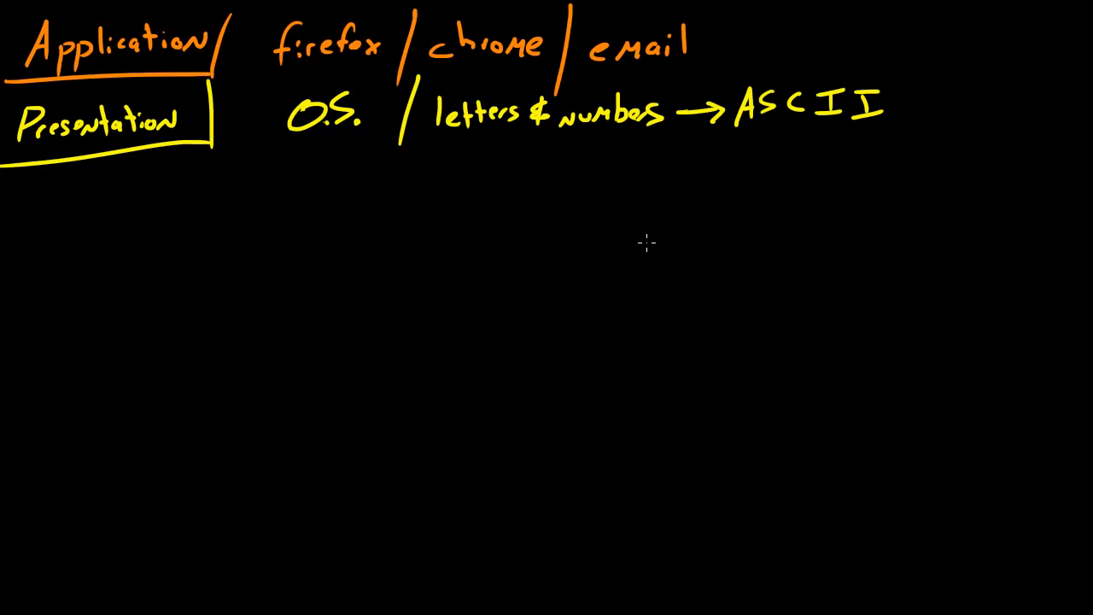
pyautogui.moveTo(607, 257)
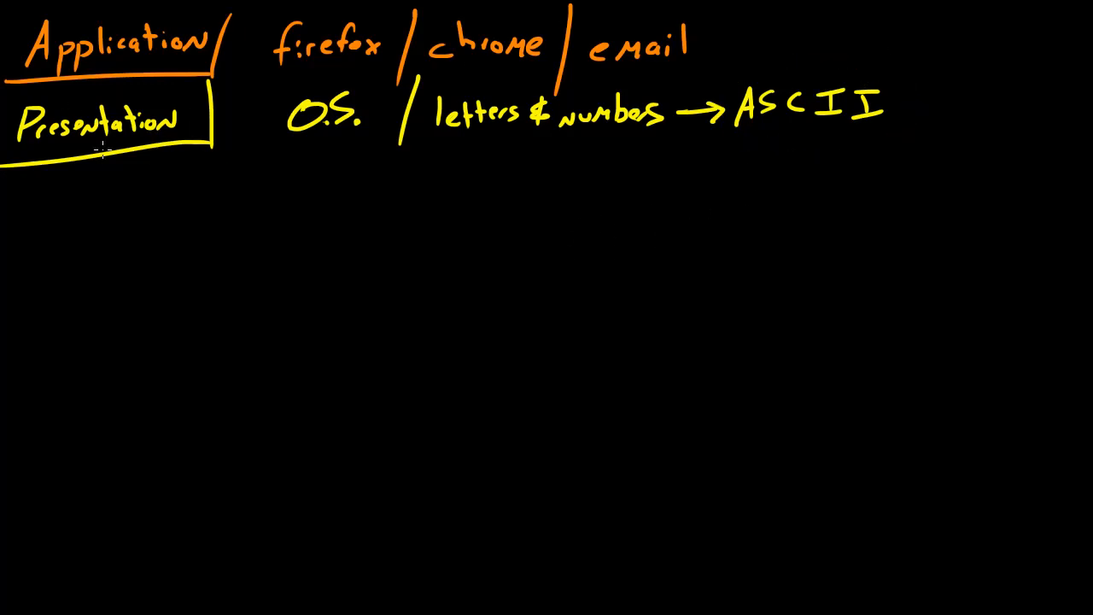
pyautogui.moveTo(139, 189)
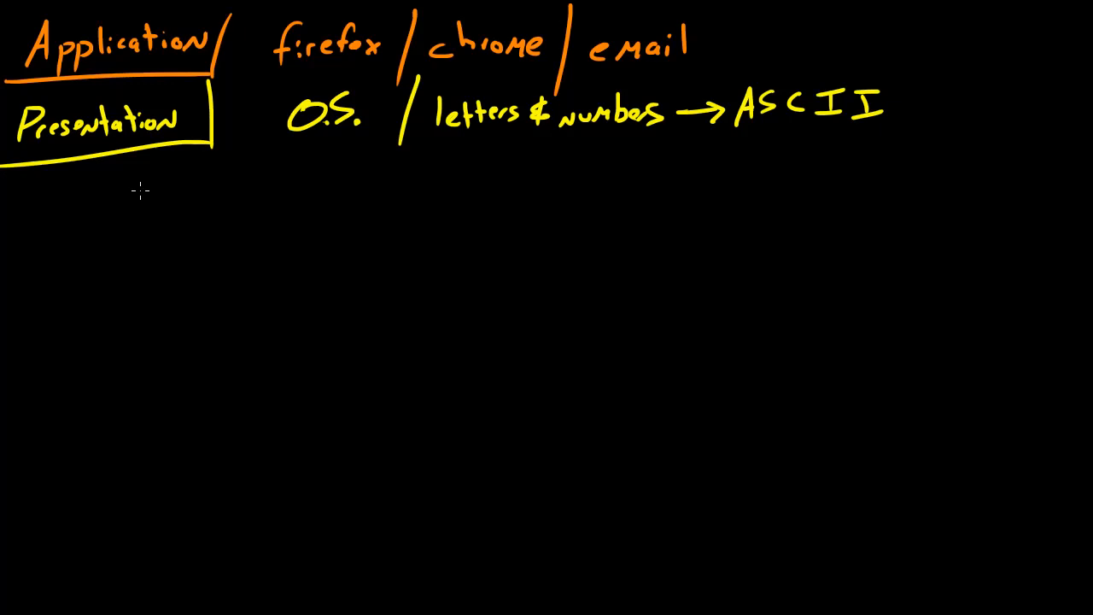
pyautogui.moveTo(43, 211)
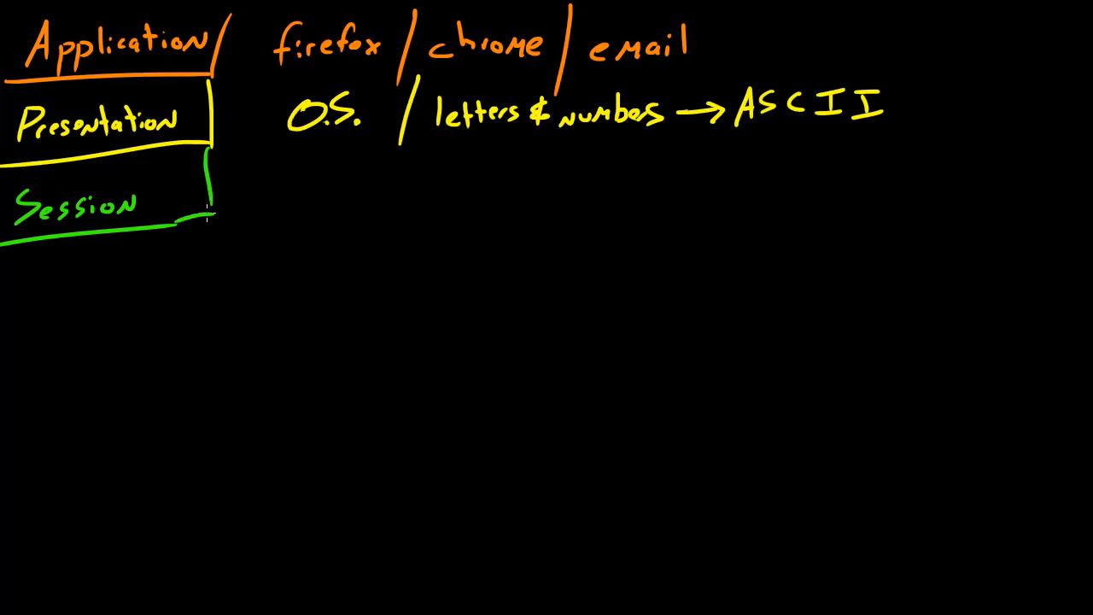
pyautogui.moveTo(216, 231)
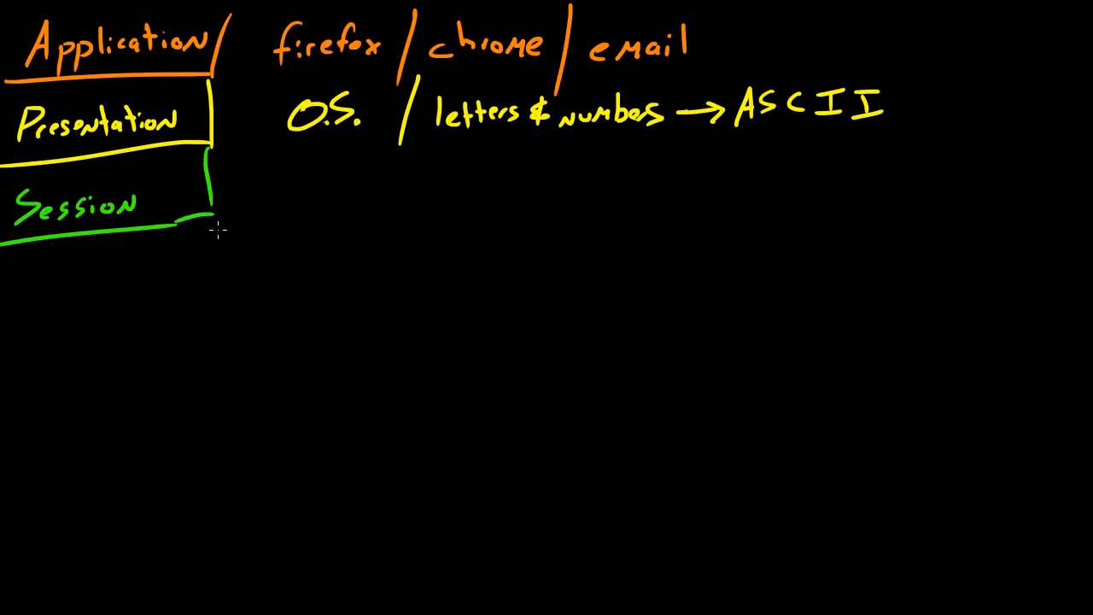
pyautogui.moveTo(306, 281)
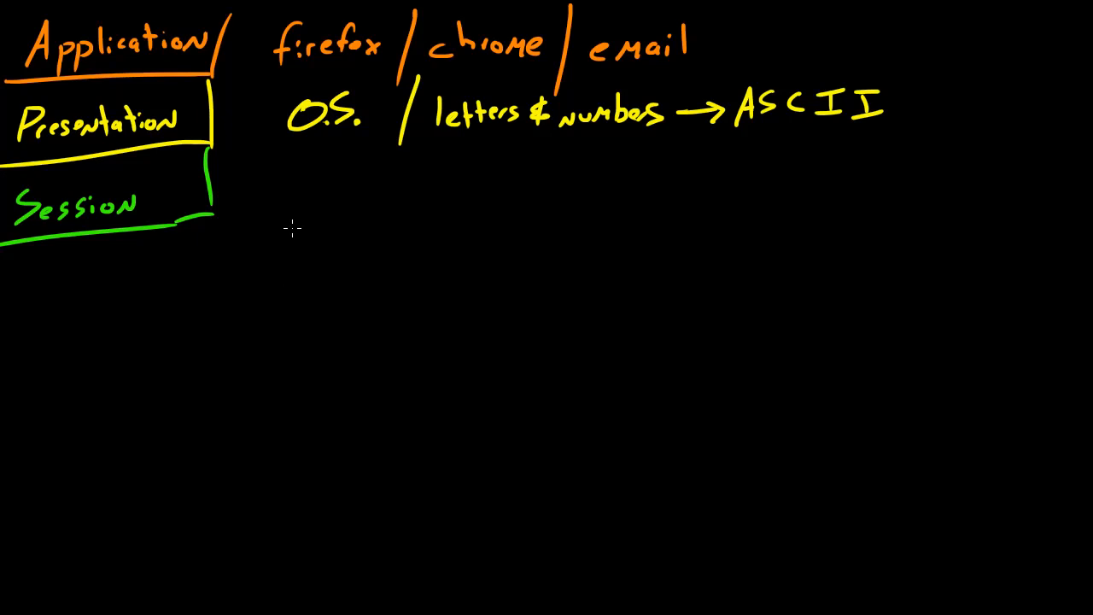
pyautogui.moveTo(357, 203)
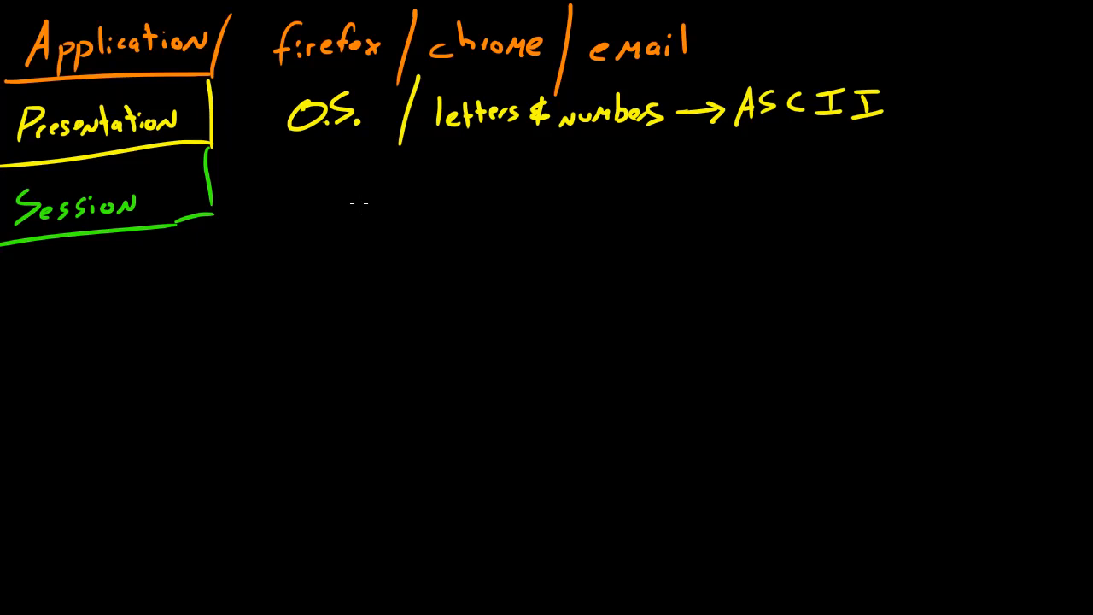
pyautogui.moveTo(333, 173)
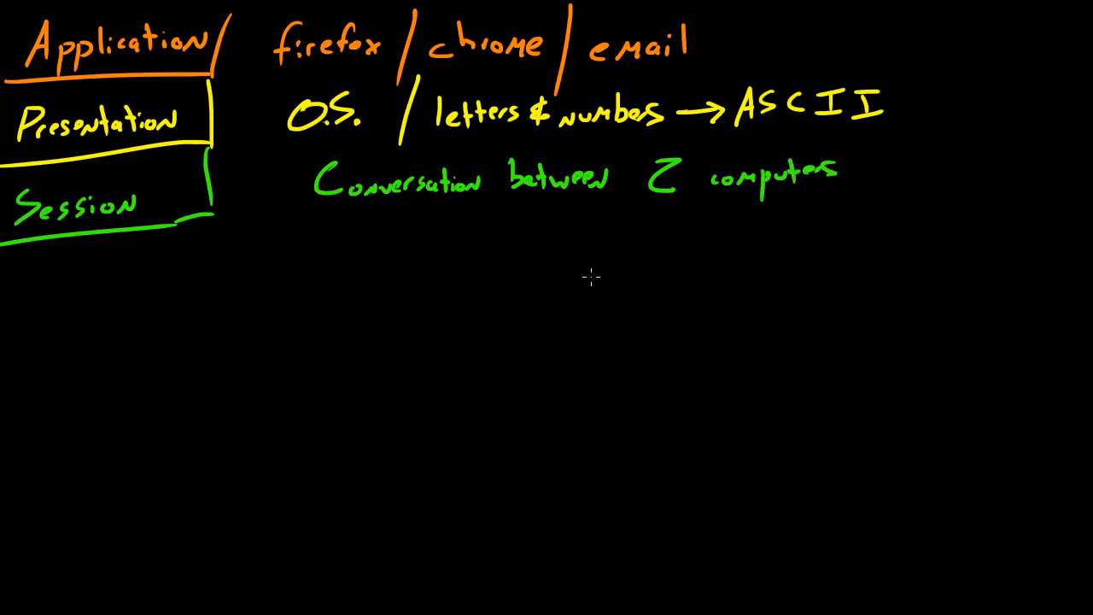
pyautogui.moveTo(508, 298)
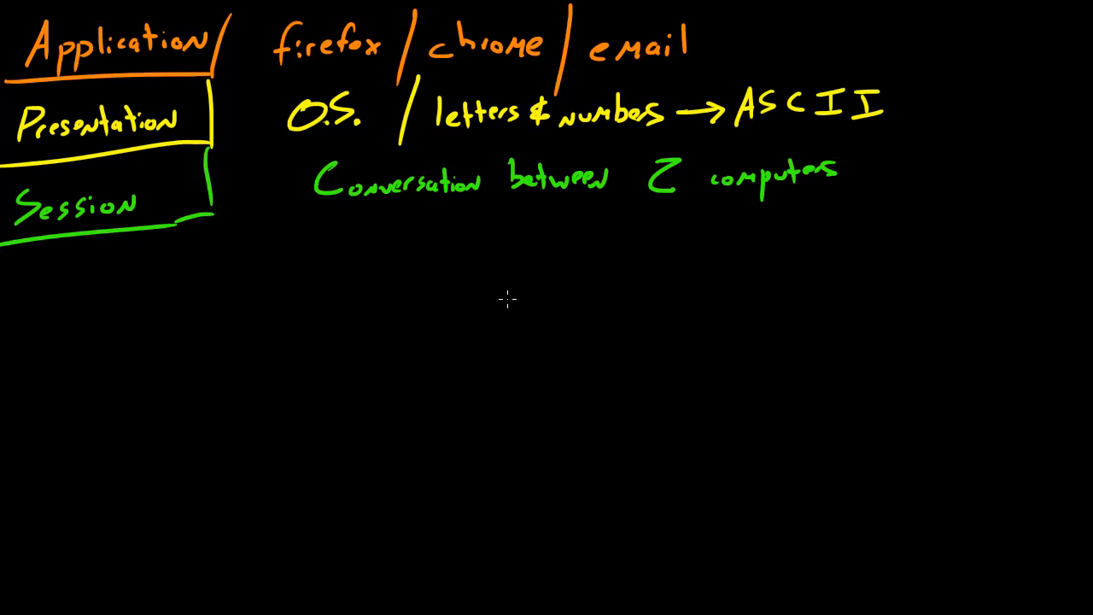
pyautogui.moveTo(306, 261)
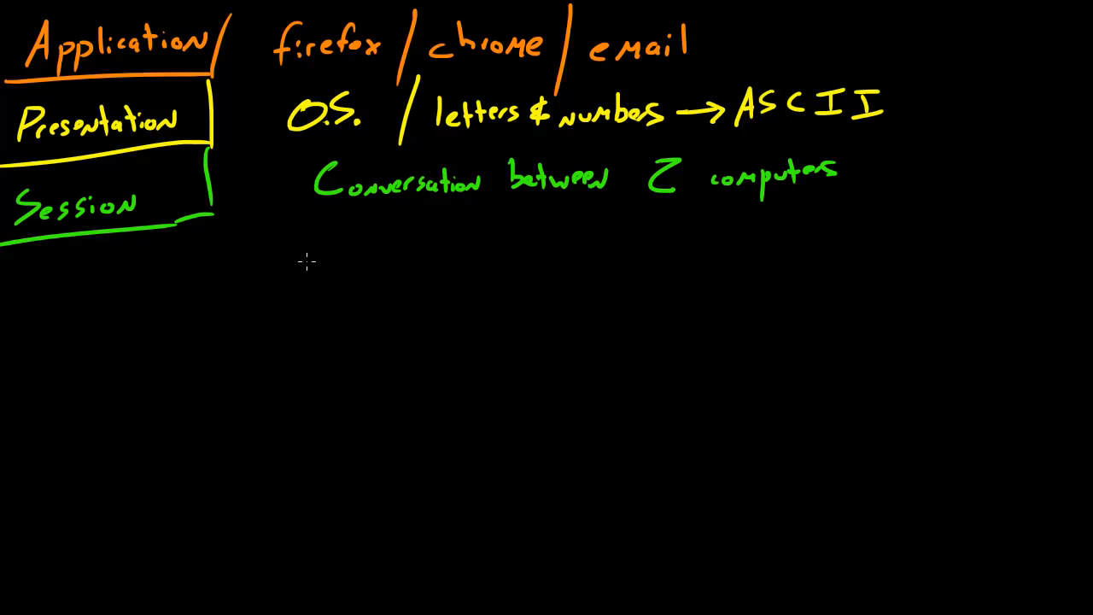
pyautogui.moveTo(137, 309)
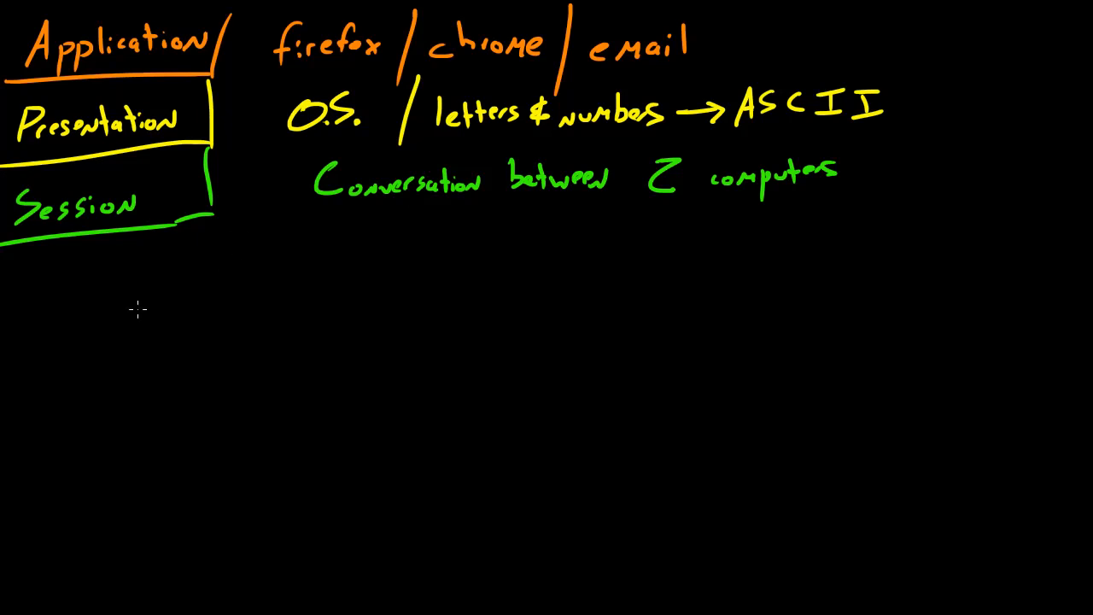
pyautogui.moveTo(177, 332)
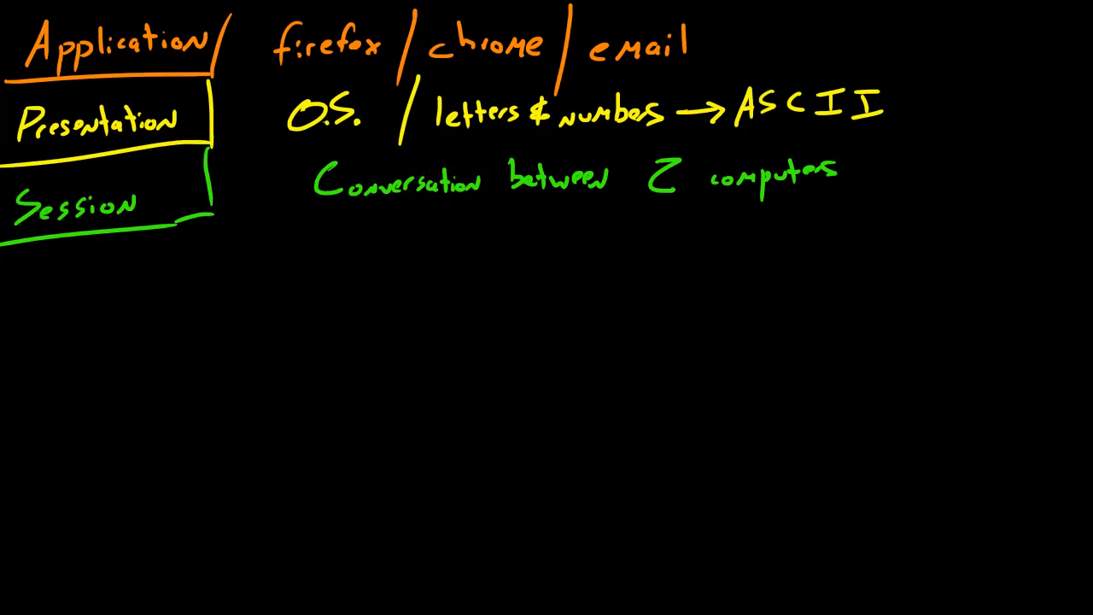
pyautogui.moveTo(333, 216)
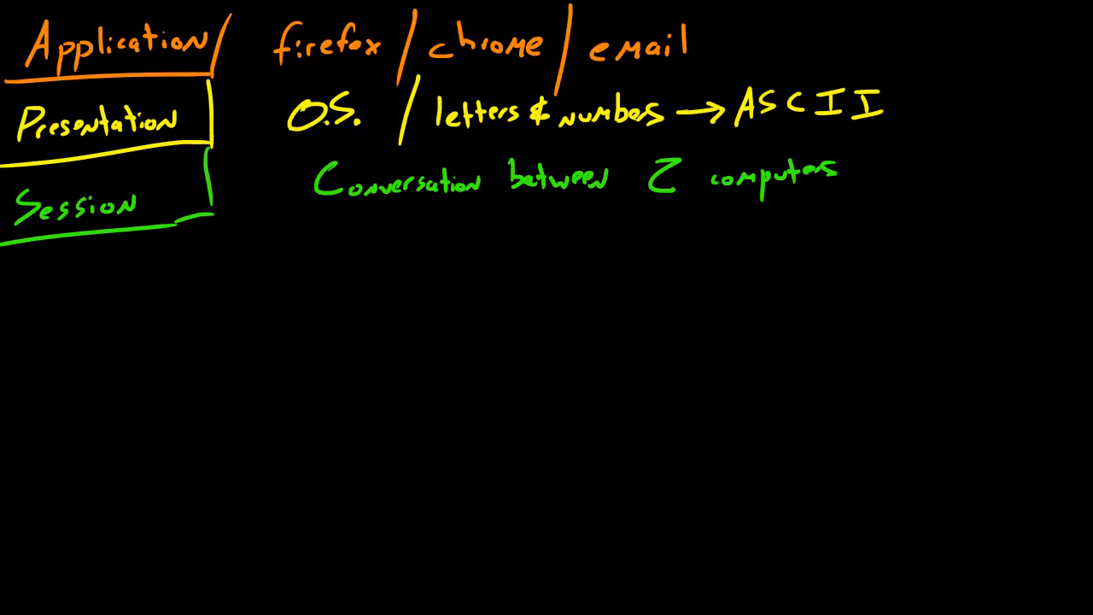
pyautogui.moveTo(228, 190)
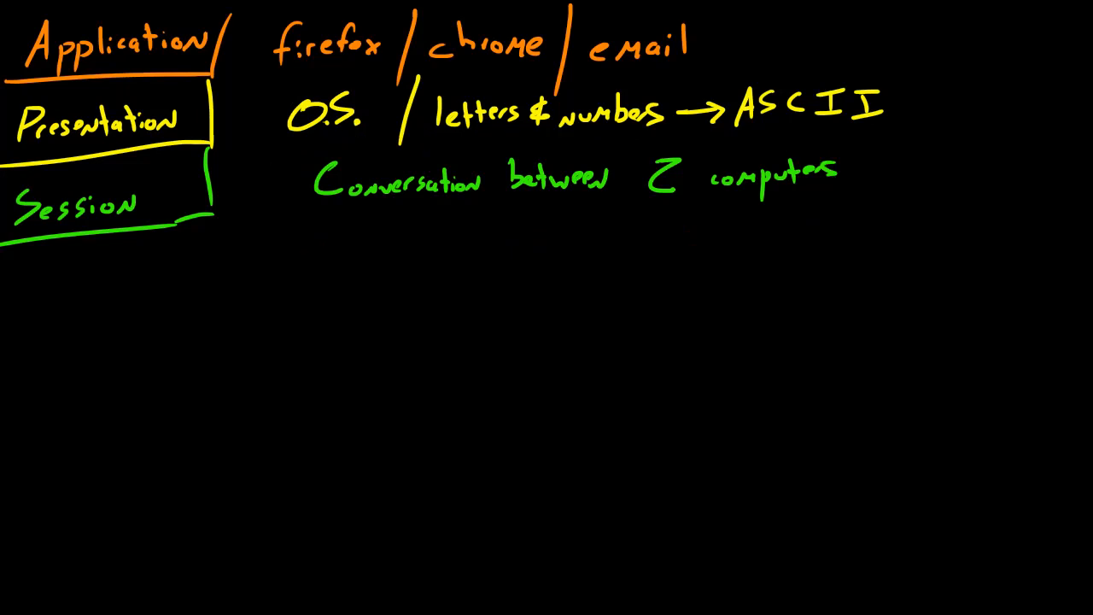
pyautogui.moveTo(132, 297)
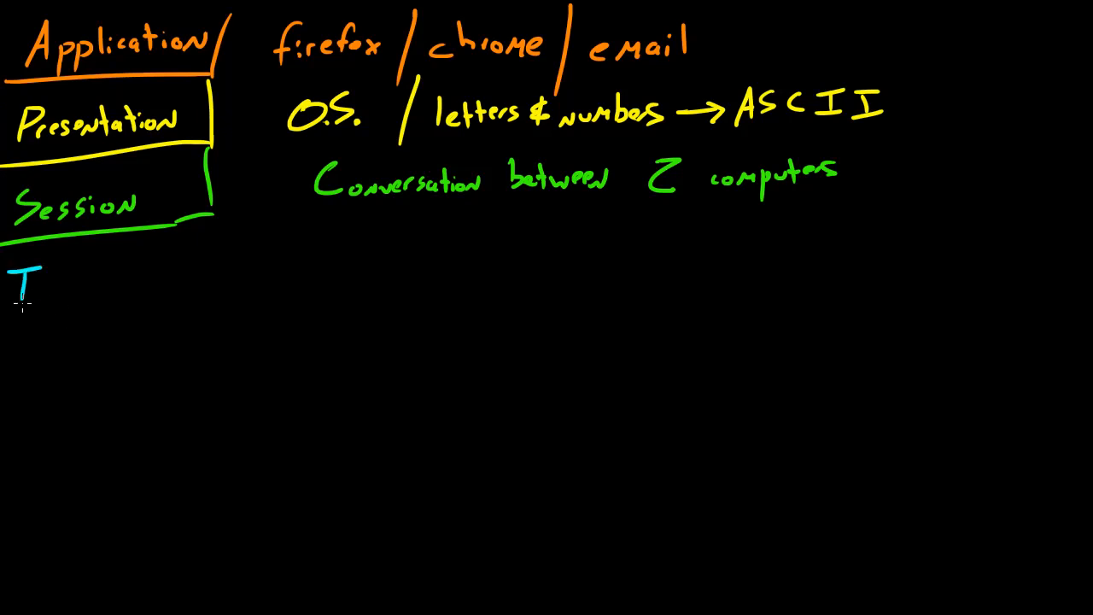
# Write 'Transport' in cyan in a new boxed row below Session
pyautogui.write('Transport')
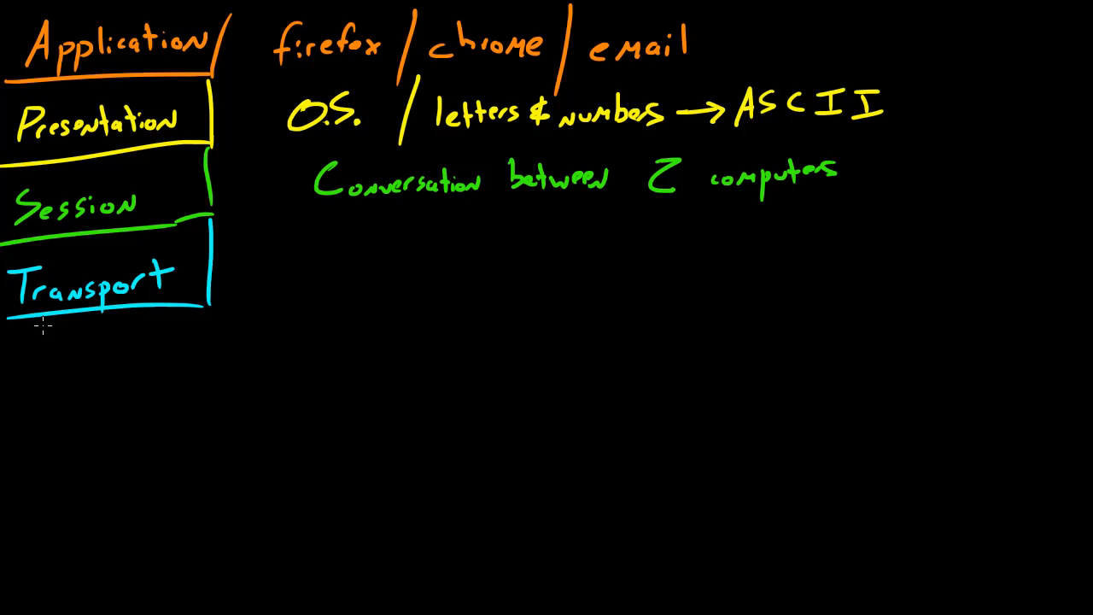
pyautogui.moveTo(381, 281)
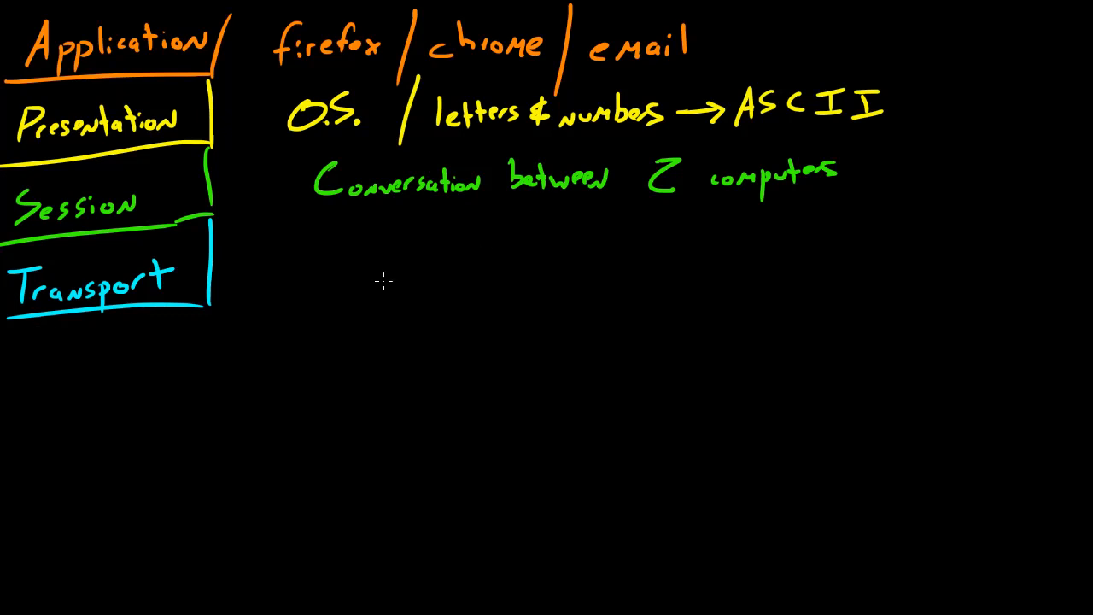
pyautogui.moveTo(349, 269)
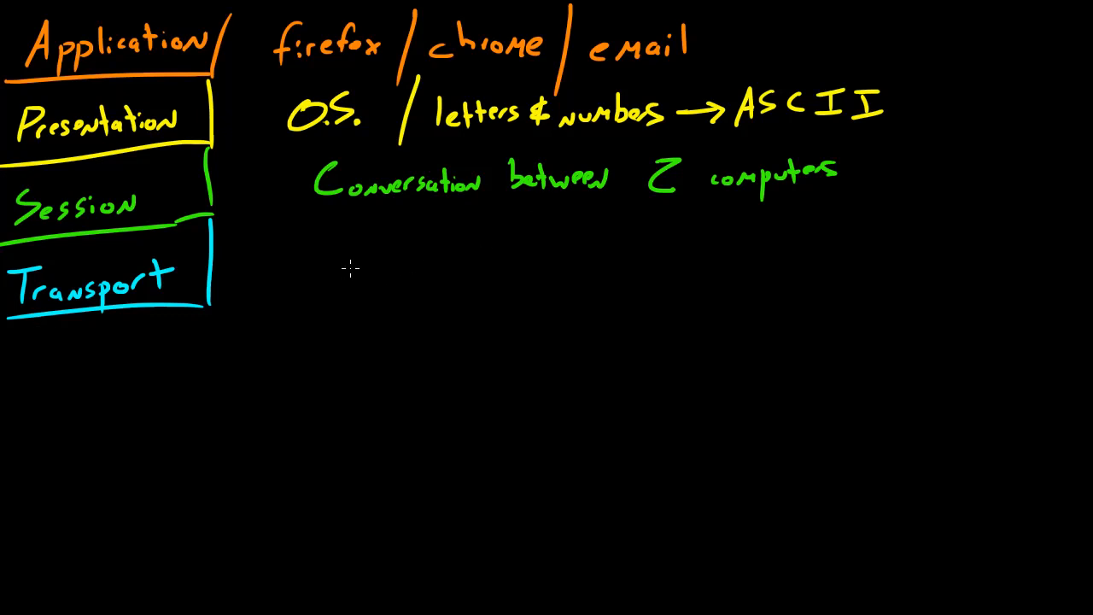
pyautogui.moveTo(390, 236)
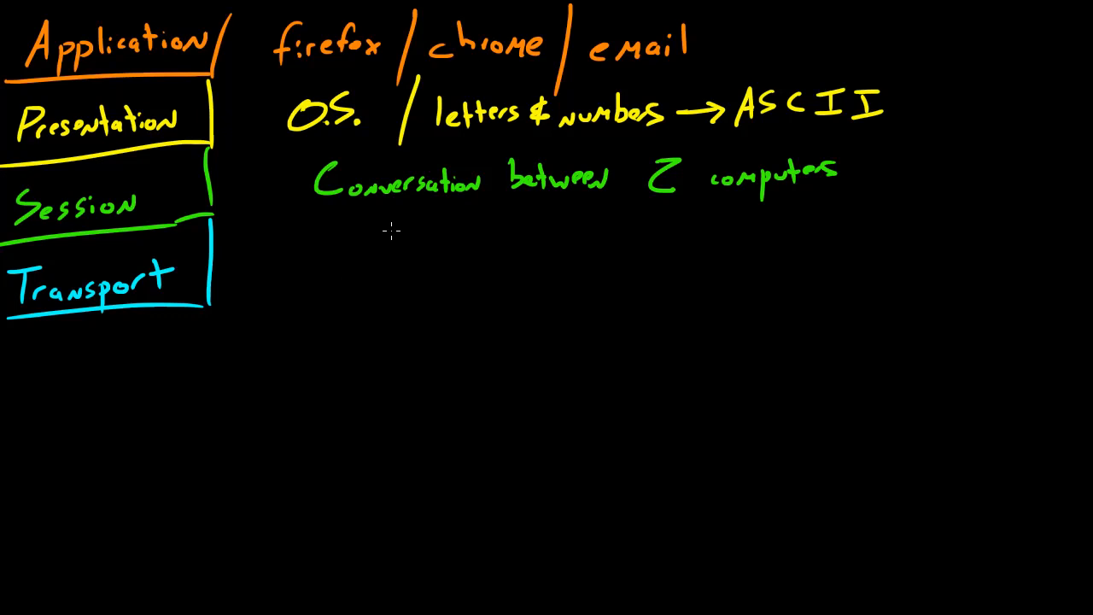
pyautogui.moveTo(212, 448)
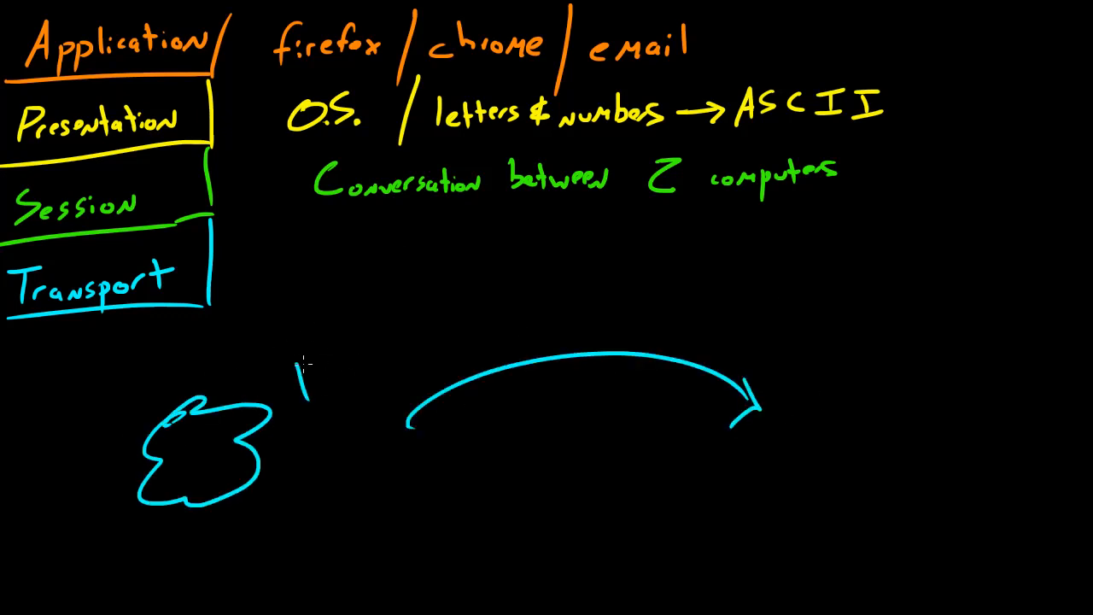
pyautogui.moveTo(298, 350); pyautogui.dragTo(359, 444)
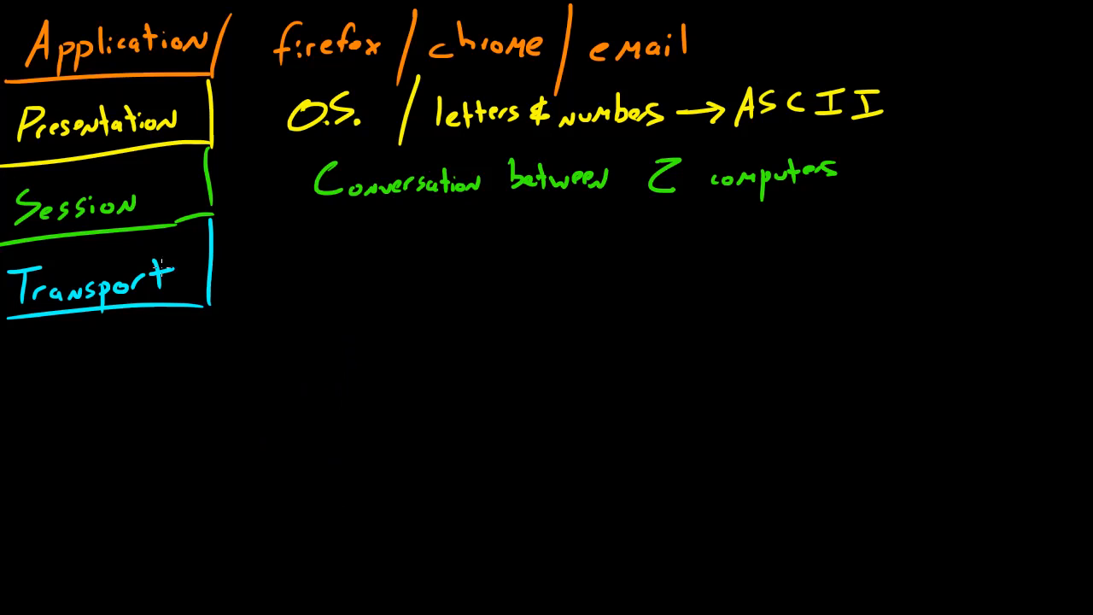
pyautogui.moveTo(233, 291)
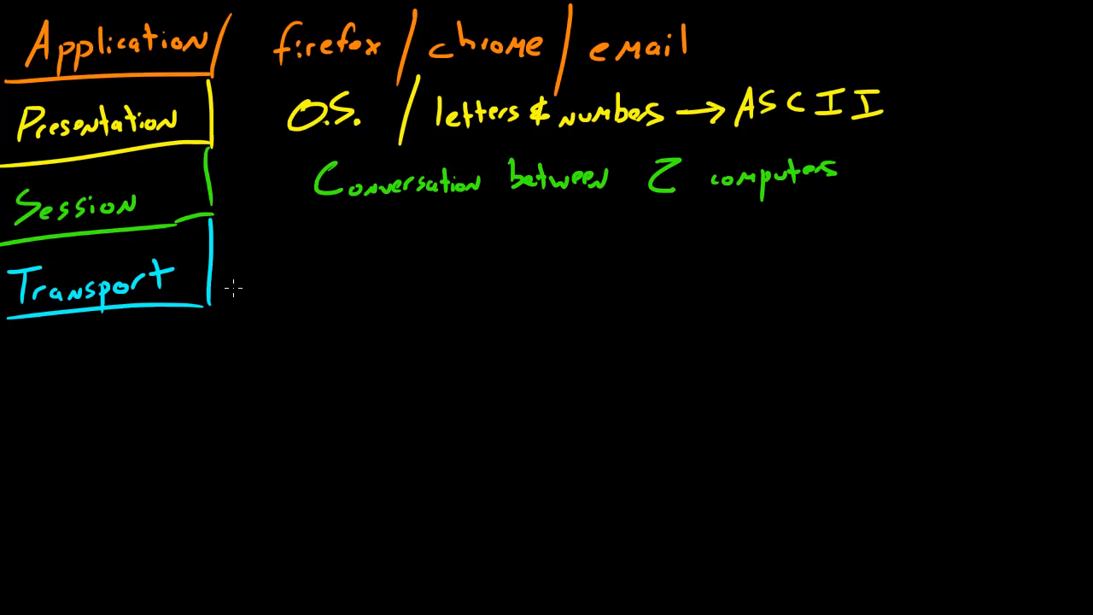
pyautogui.moveTo(246, 293)
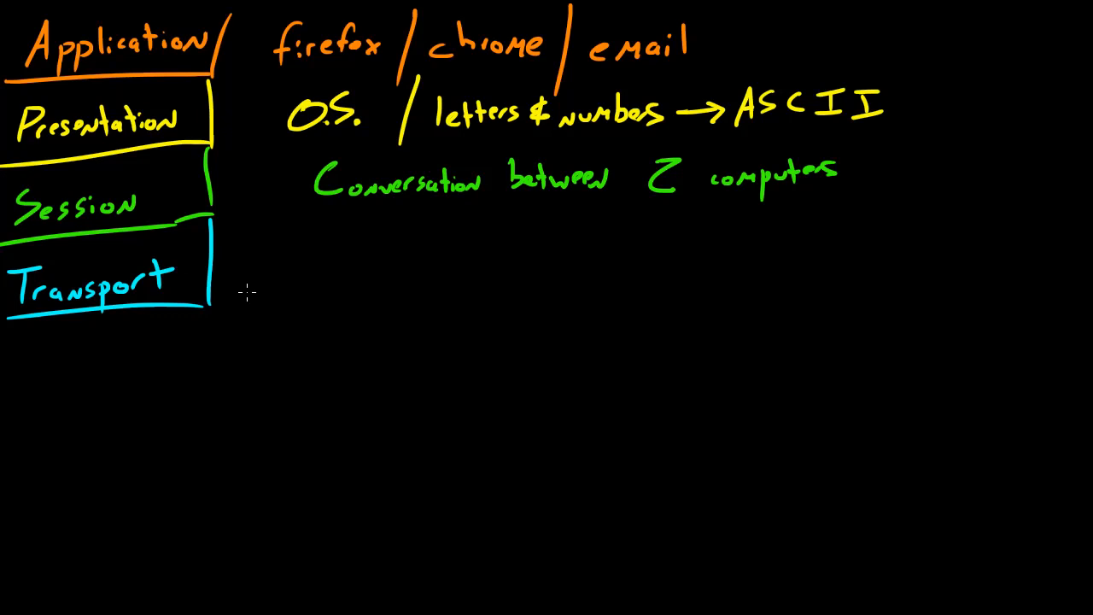
pyautogui.moveTo(252, 307)
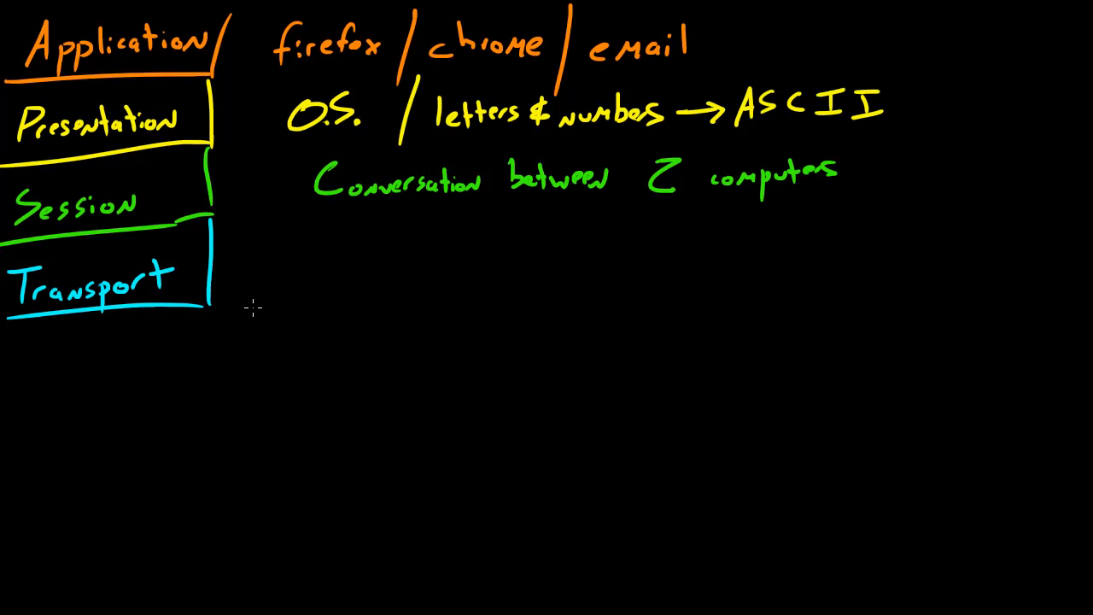
pyautogui.moveTo(341, 317)
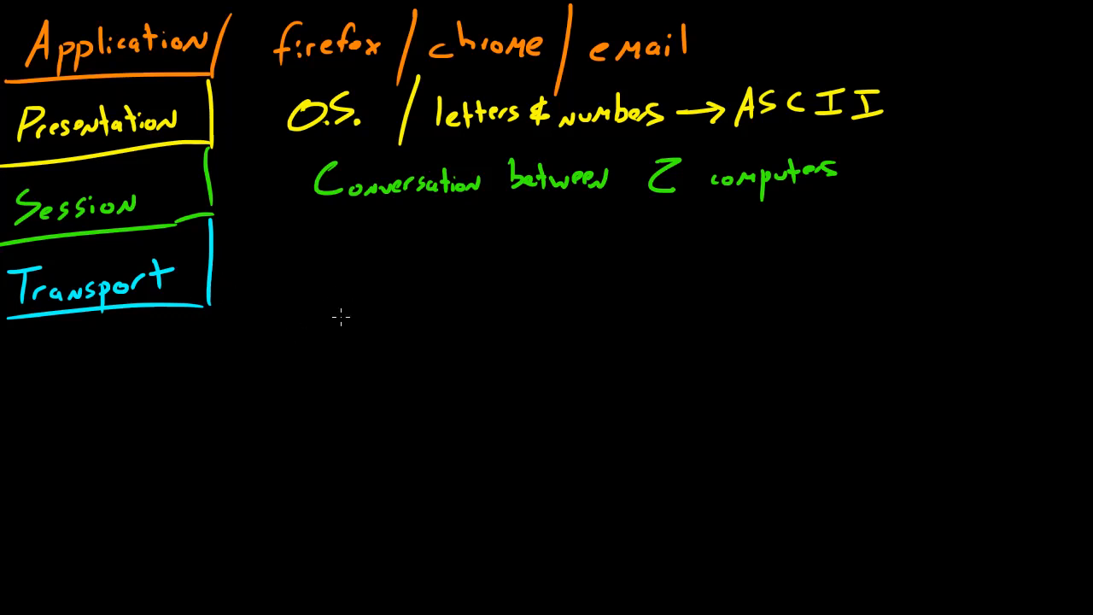
pyautogui.moveTo(266, 254)
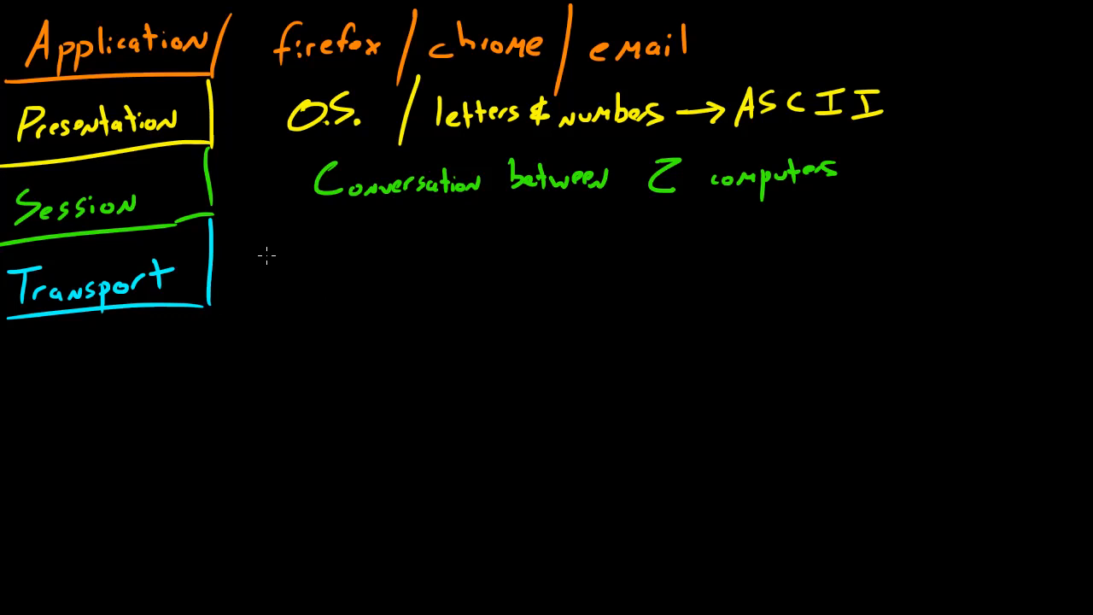